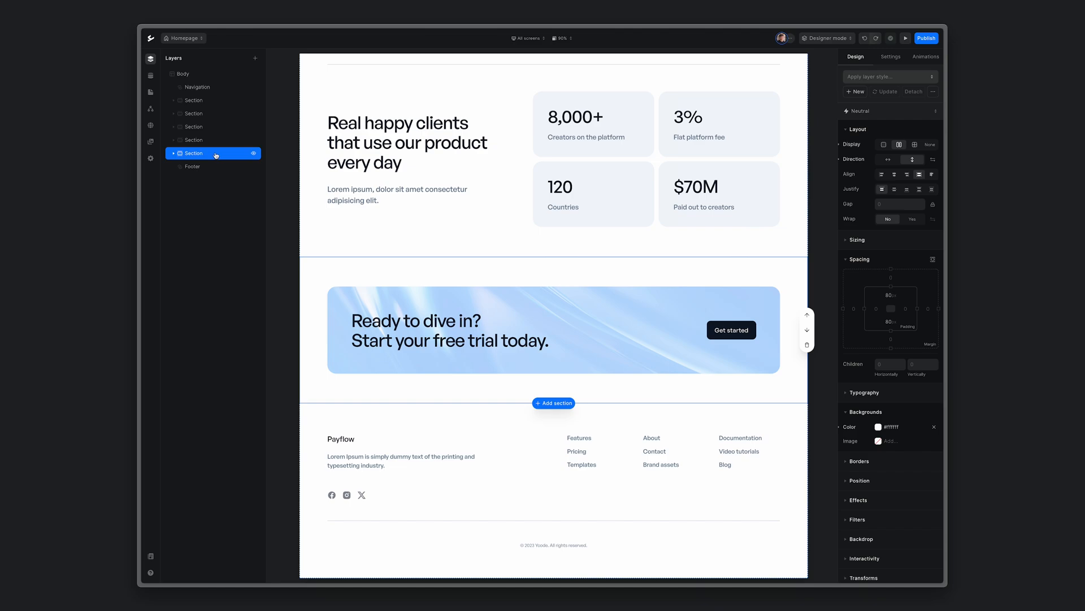
- Create a component from the call-to-action Section layer above the footer
right_click(196, 153)
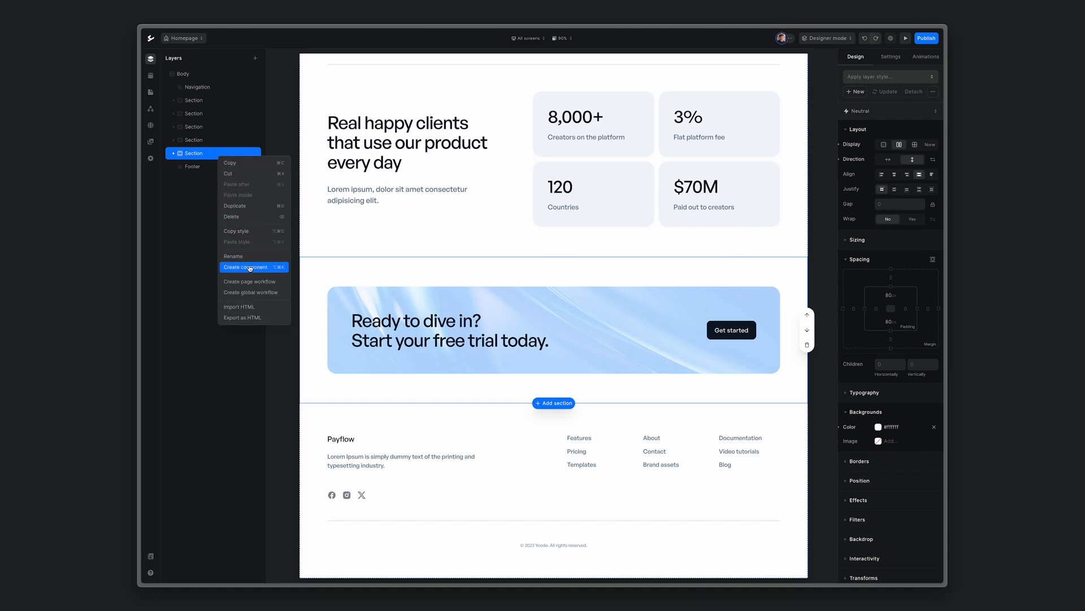
click(246, 267)
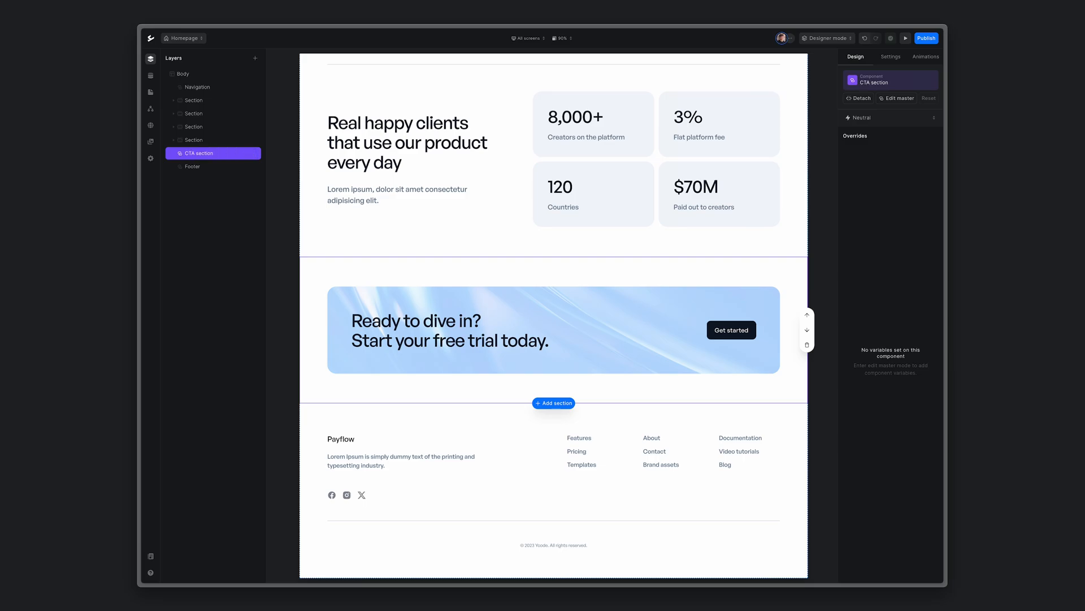
mouse_move(897, 98)
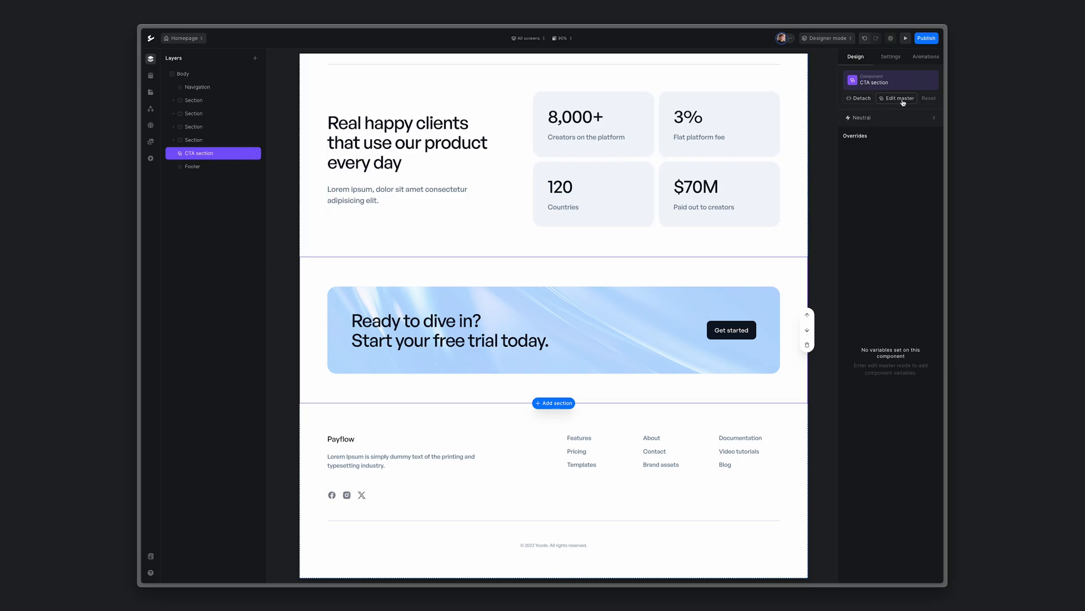
- Enter the CTA section master and select its heading text with Settings shown
click(898, 97)
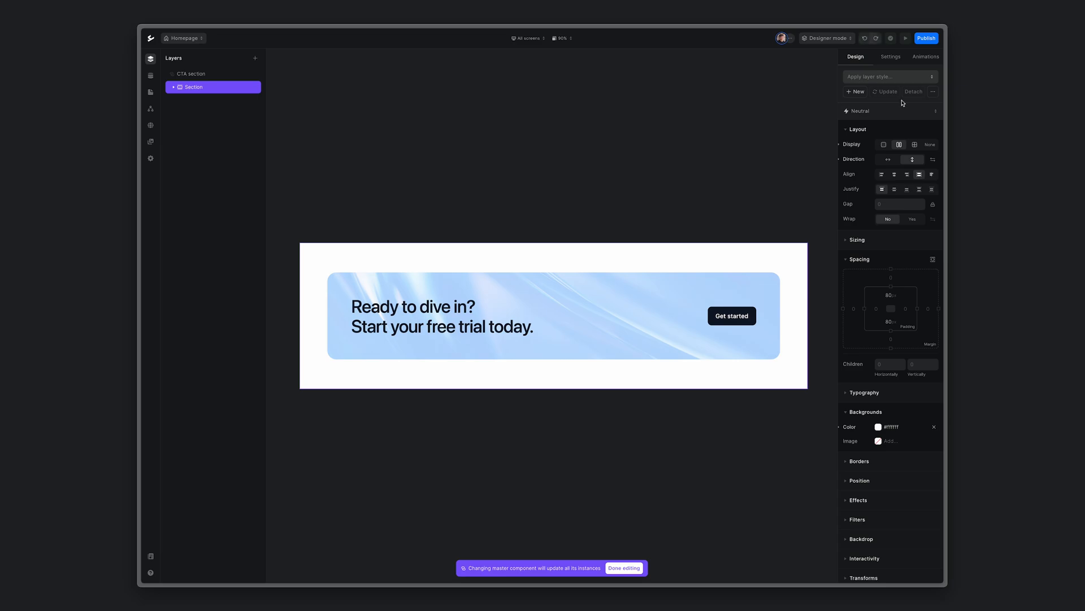
click(441, 317)
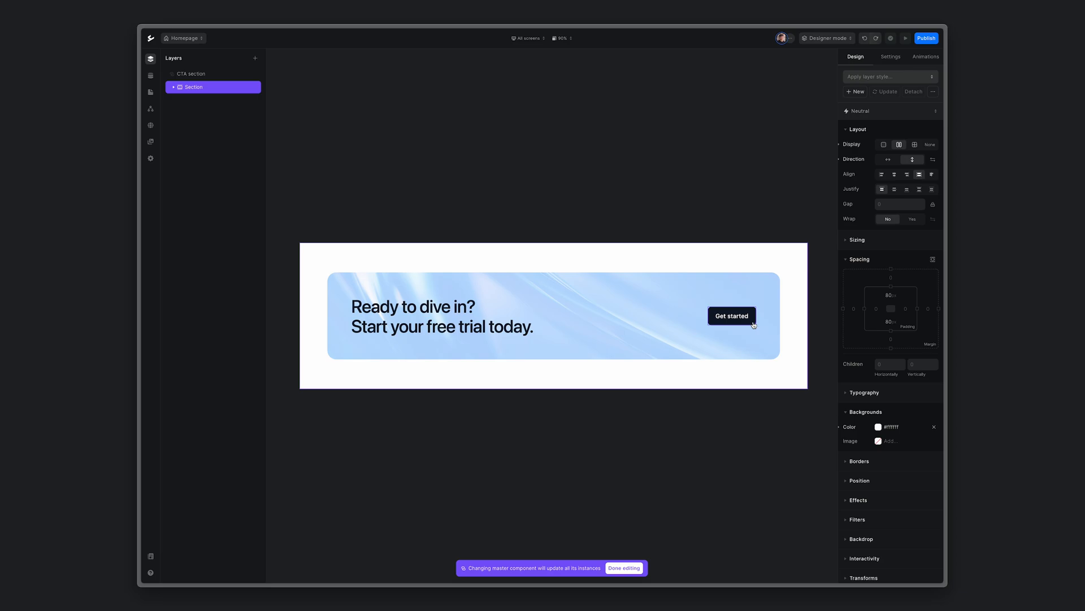
click(411, 306)
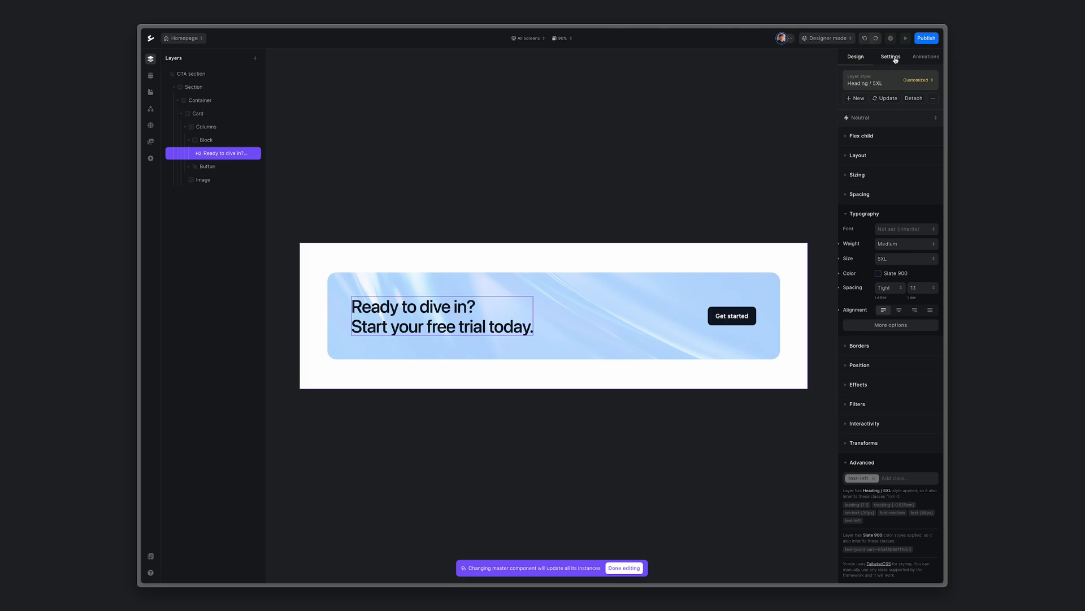
click(891, 57)
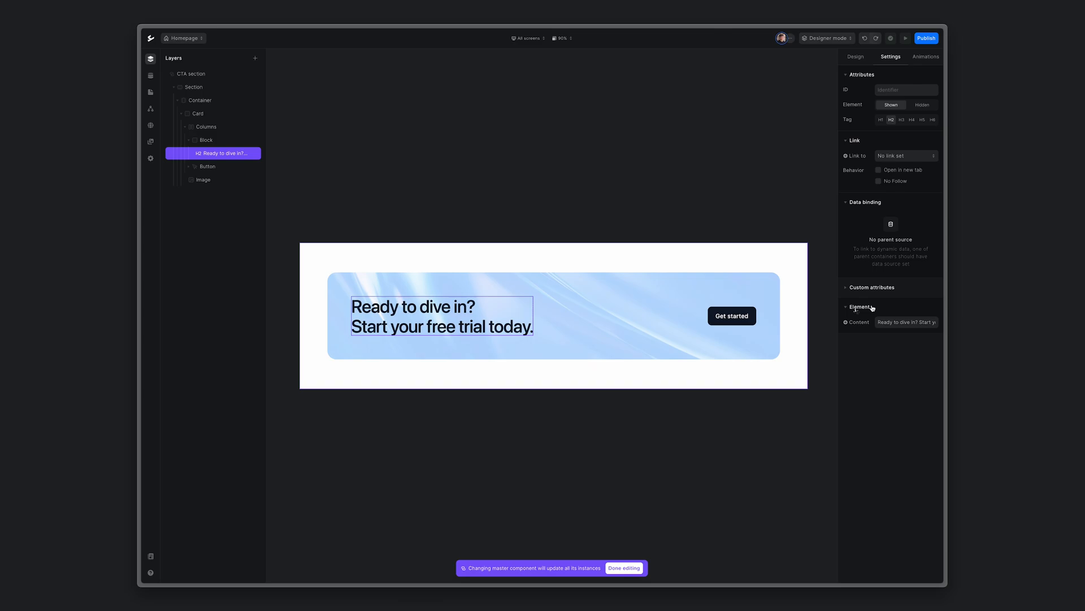
mouse_move(858, 322)
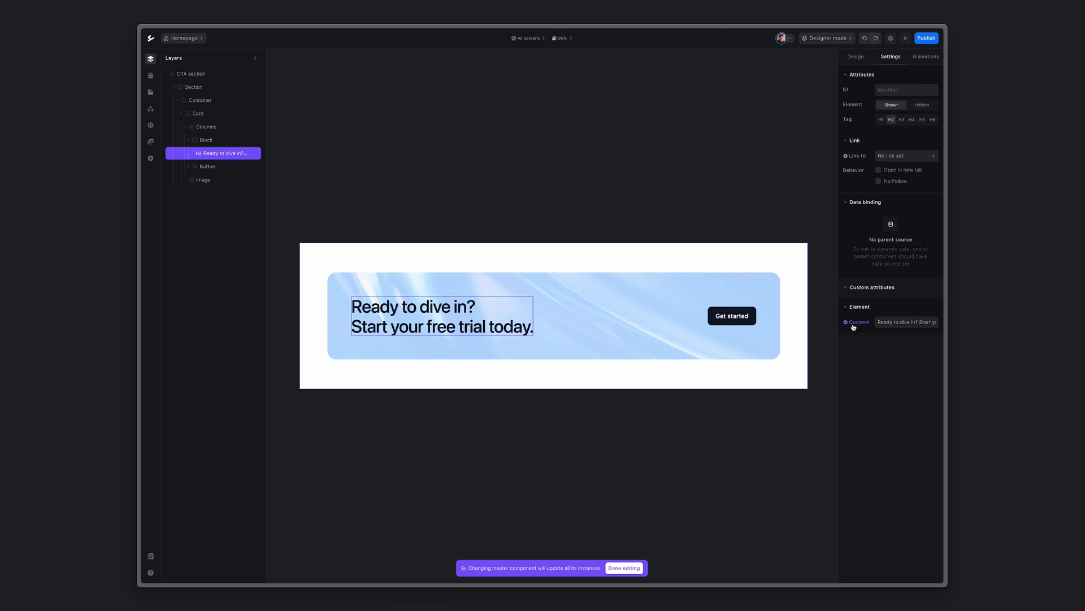
- Bind the heading's Content to a new variable named 'Heading'
click(858, 323)
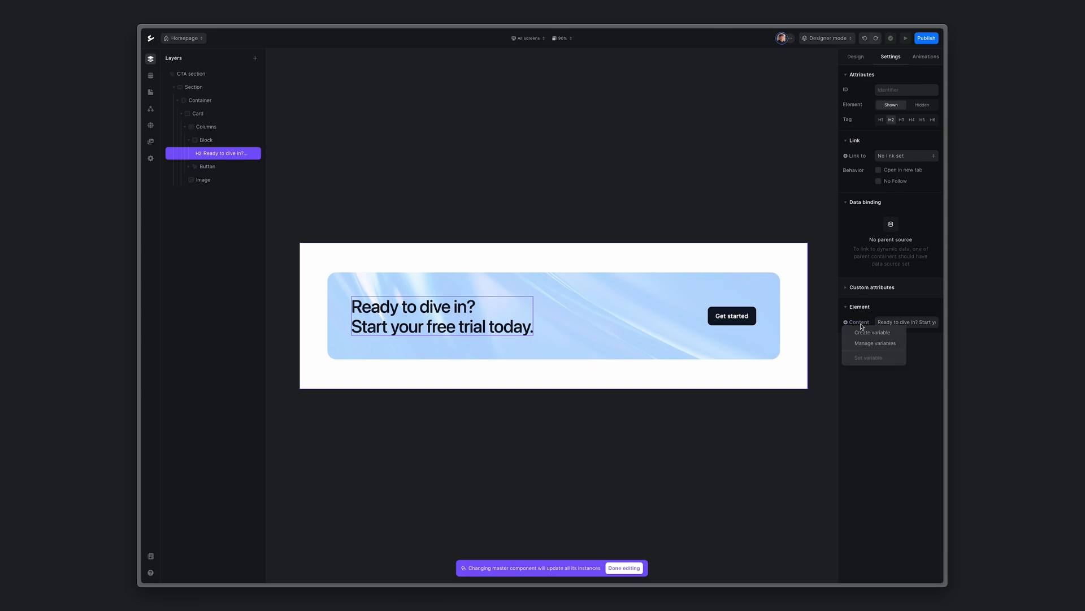
mouse_move(873, 331)
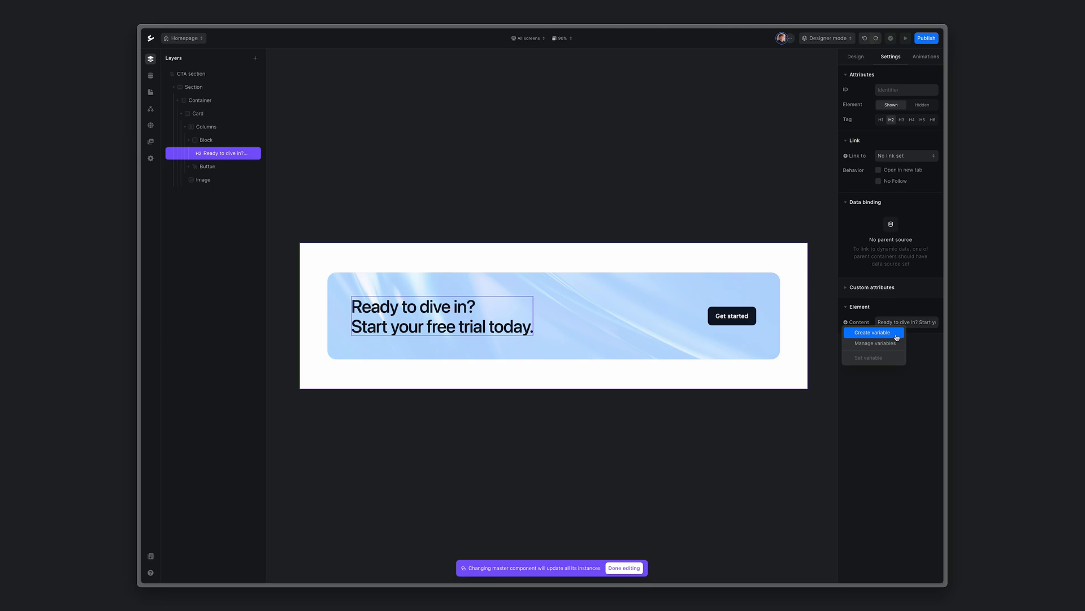
click(873, 333)
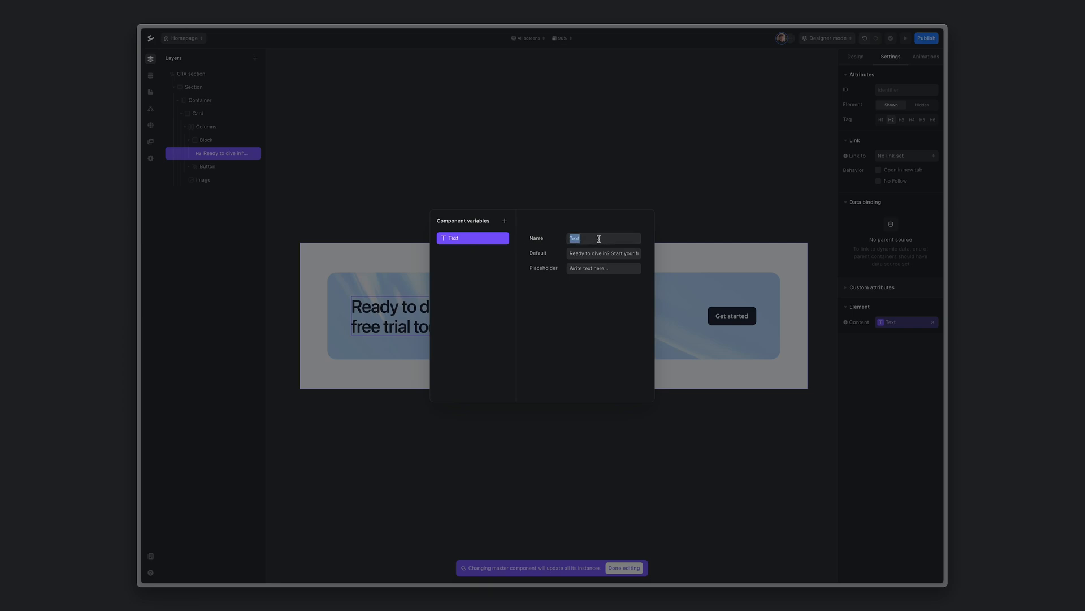
text(Heading)
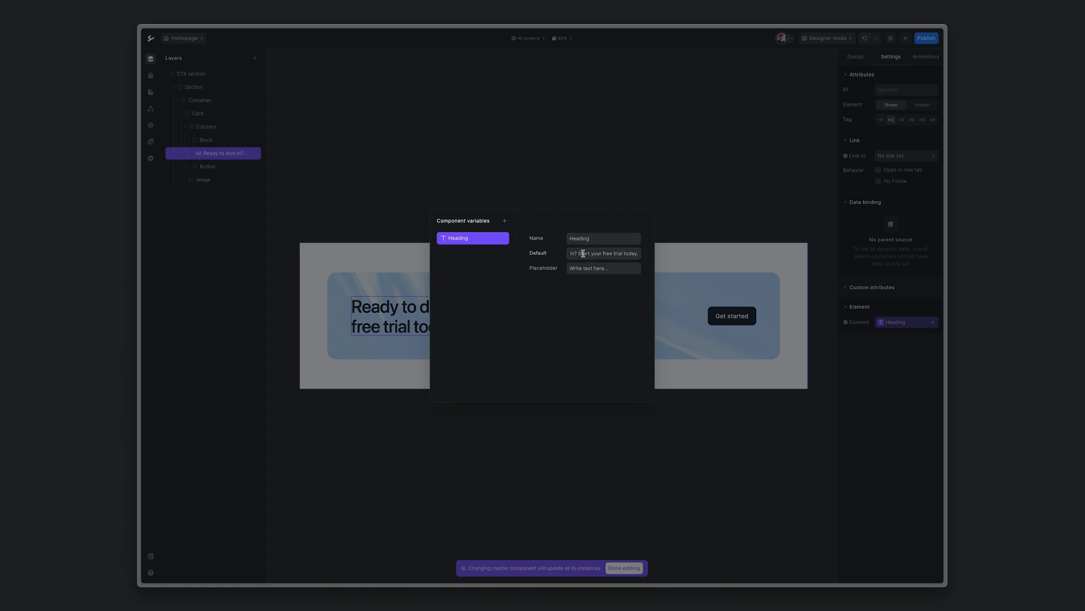
mouse_move(607, 270)
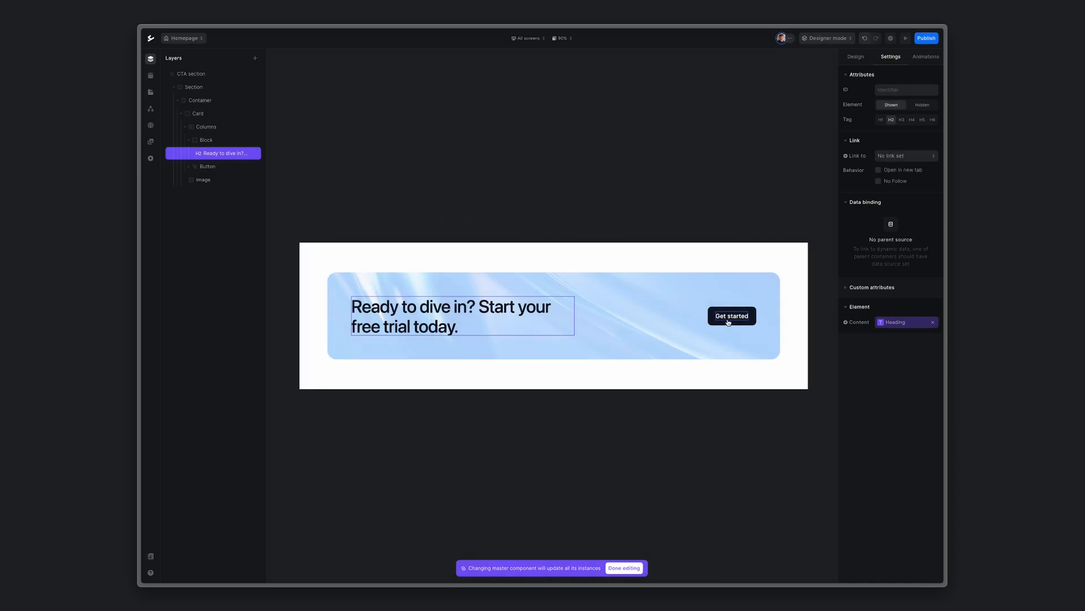
- Bind the Get started button text to a new variable named 'Button title'
click(731, 316)
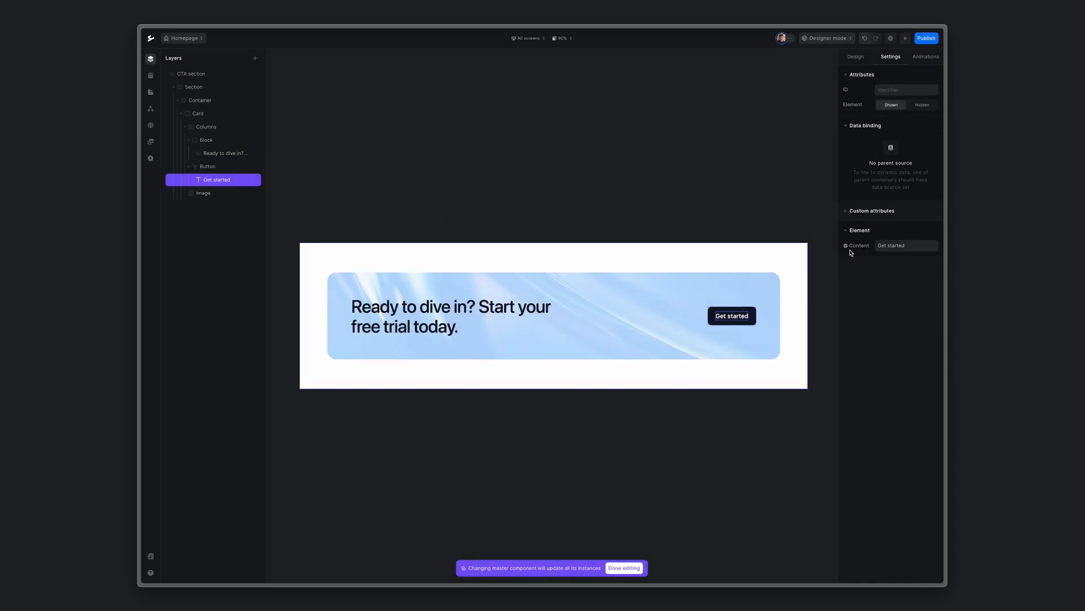
click(846, 245)
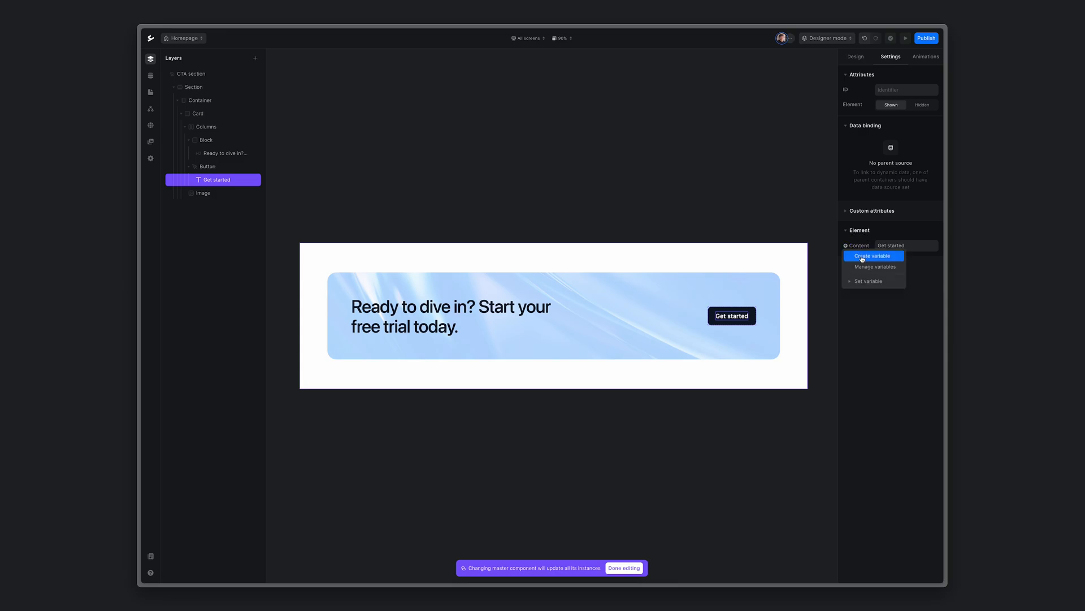
click(873, 256)
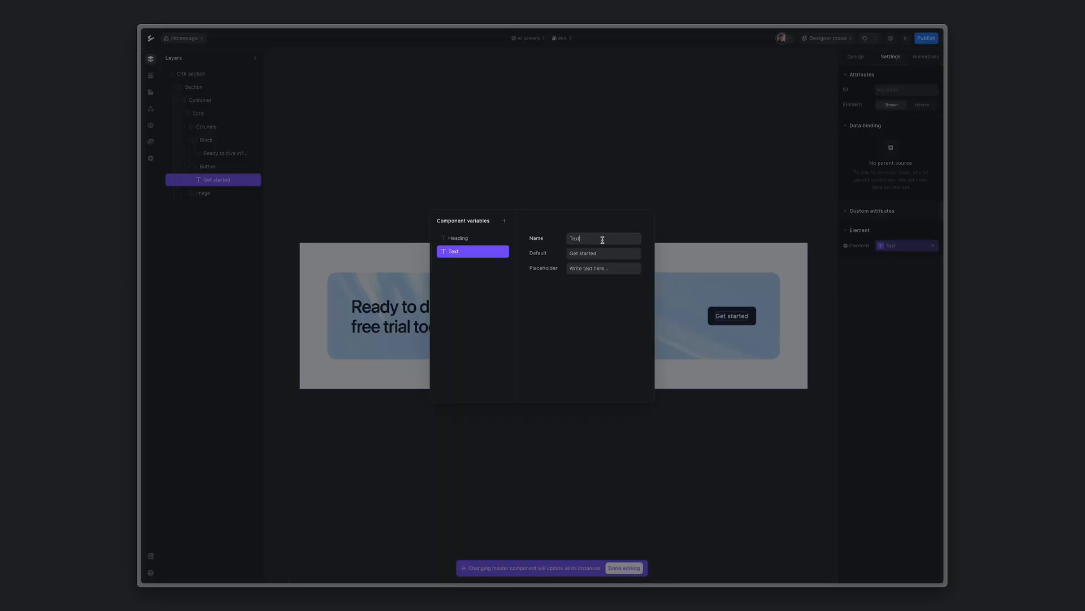
text(Button title)
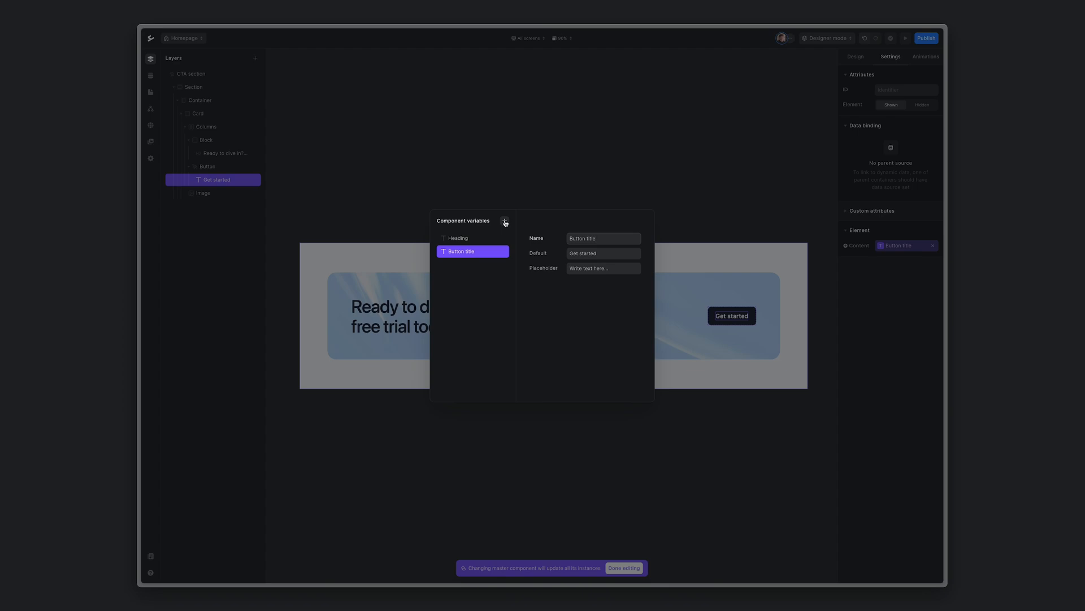
- Add a Link-type component variable named 'Button link'
click(504, 221)
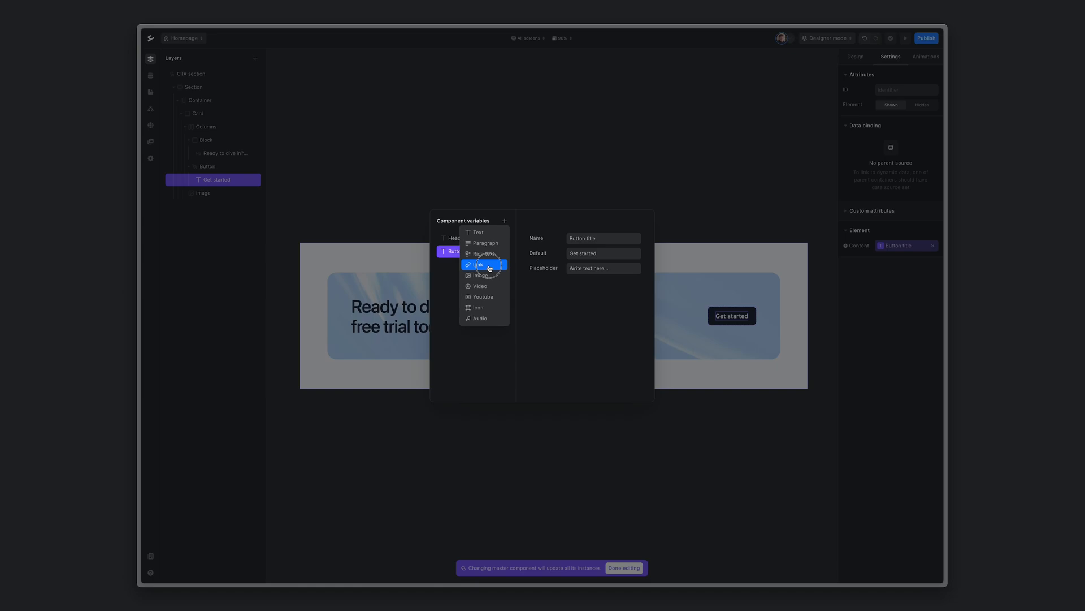
click(478, 264)
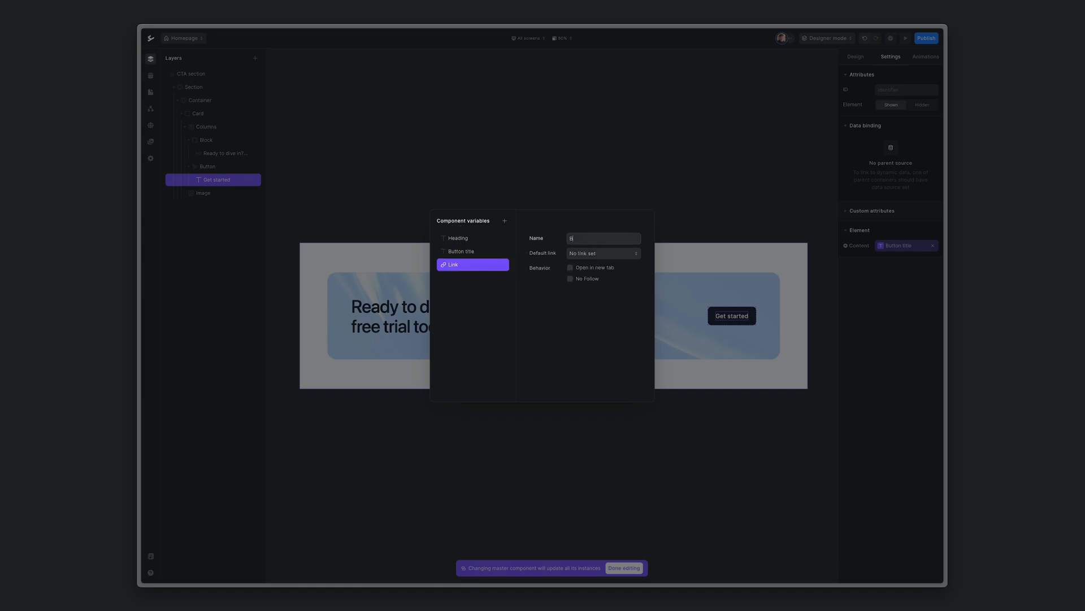
text(Button link)
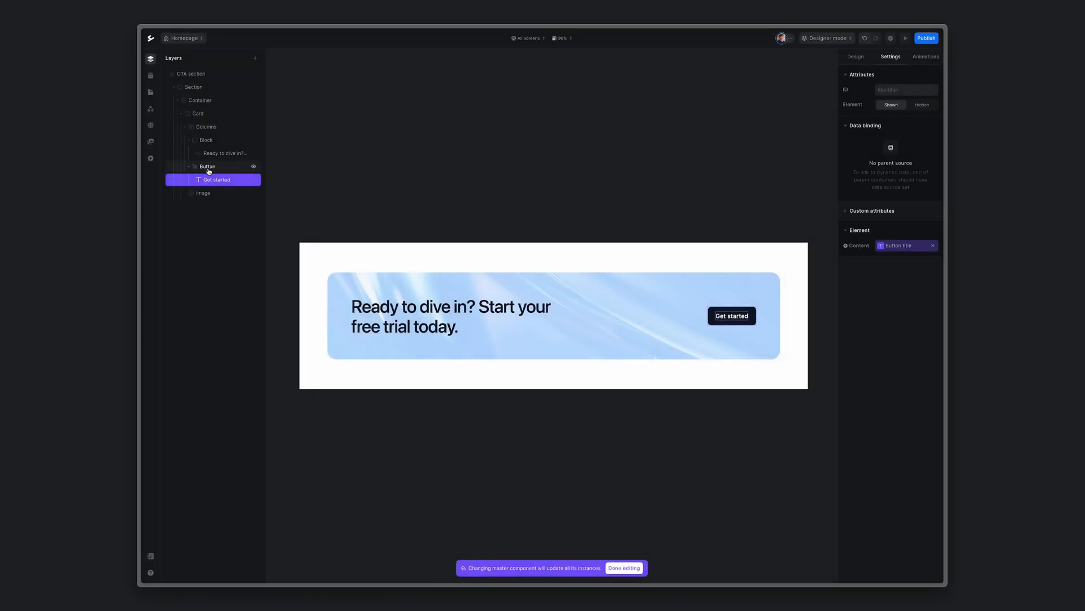
- Set the Button layer's Link to the Button link variable and finish master editing
click(207, 166)
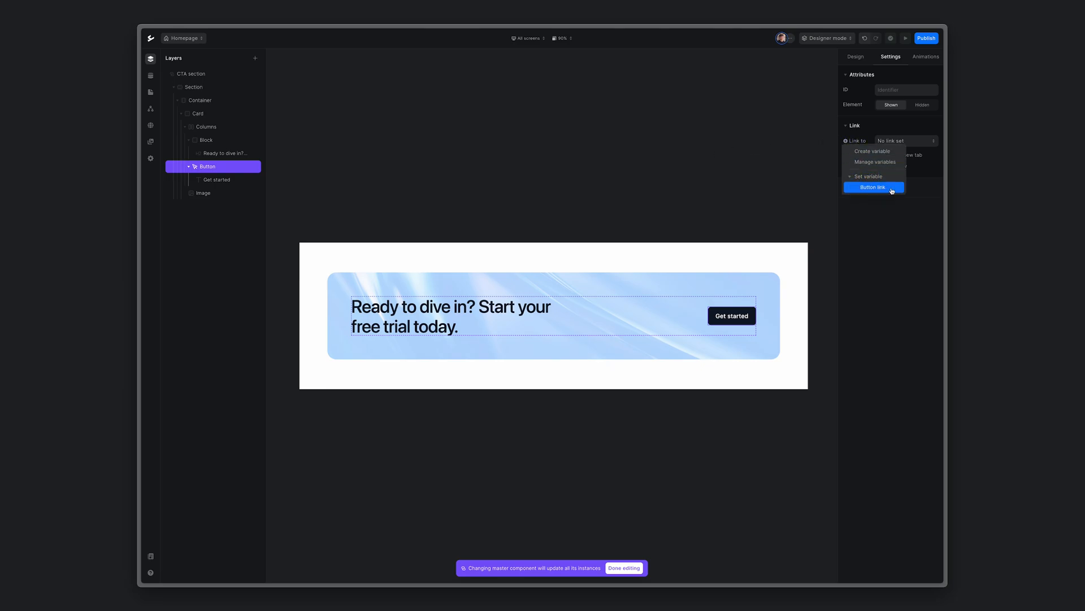
click(873, 187)
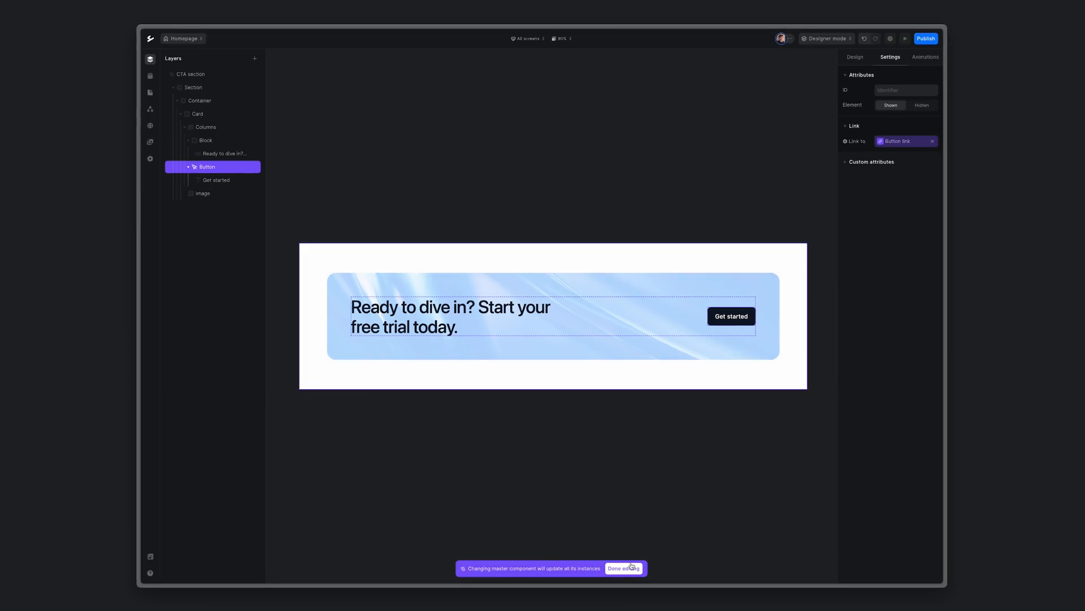
click(623, 568)
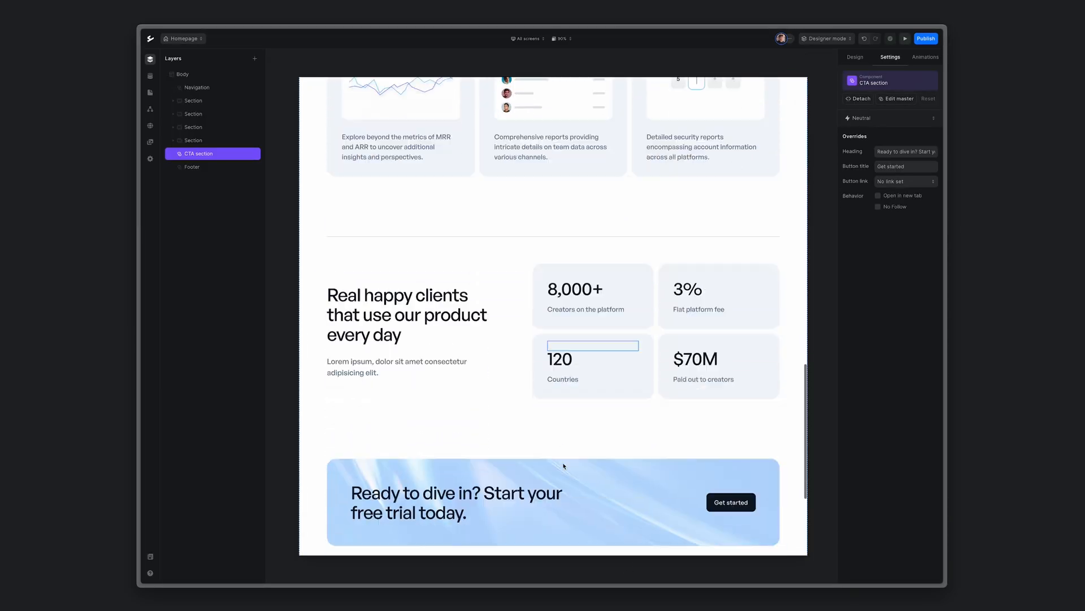
- Set the instance's Button link override to the Homepage page
scroll(down, 3)
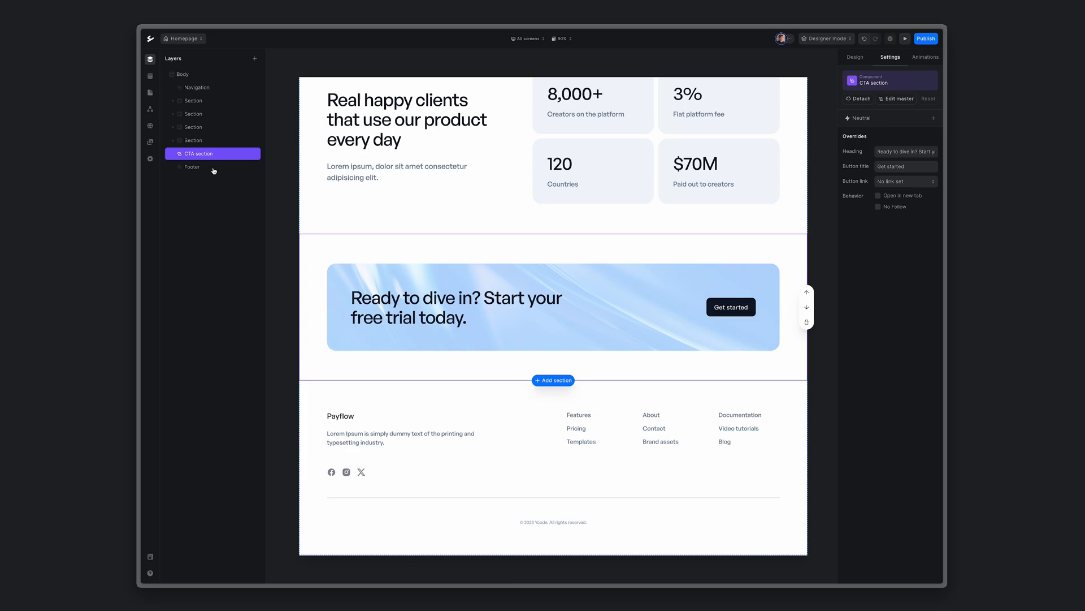
mouse_move(785, 186)
text( for free)
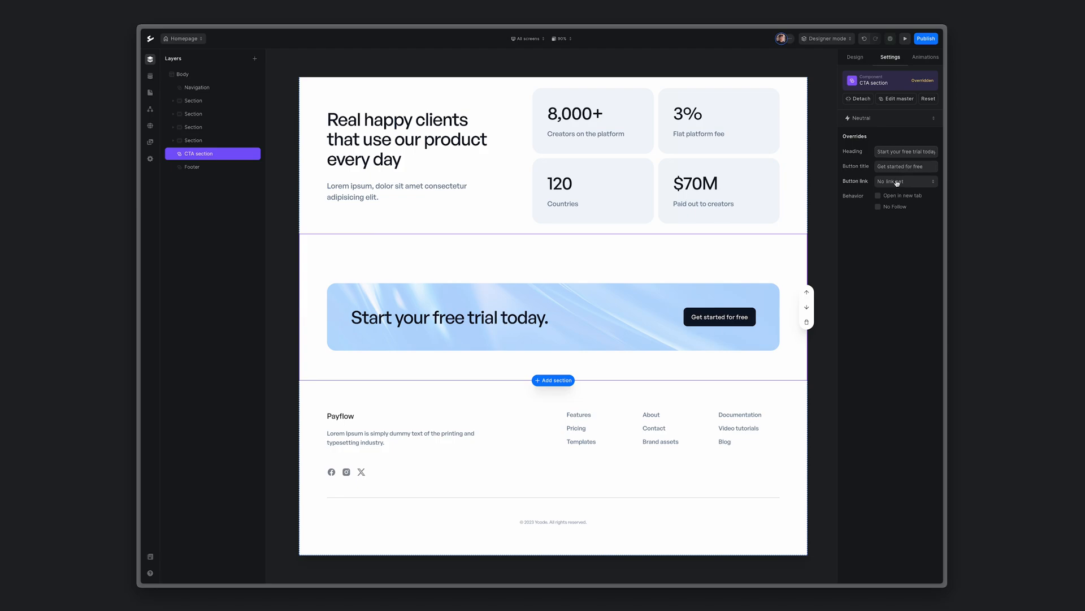
click(903, 181)
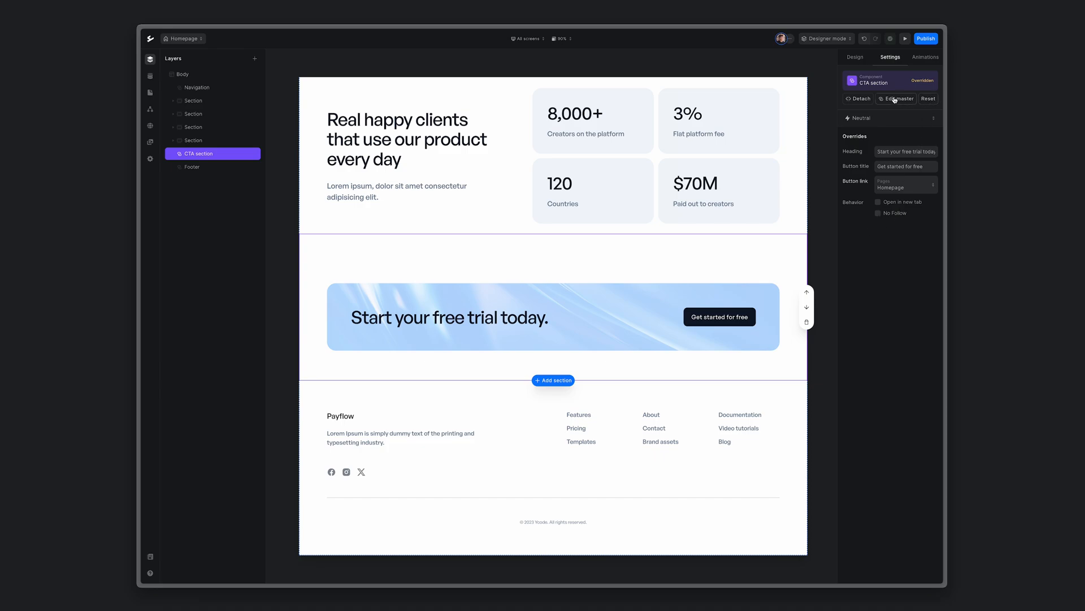
click(825, 39)
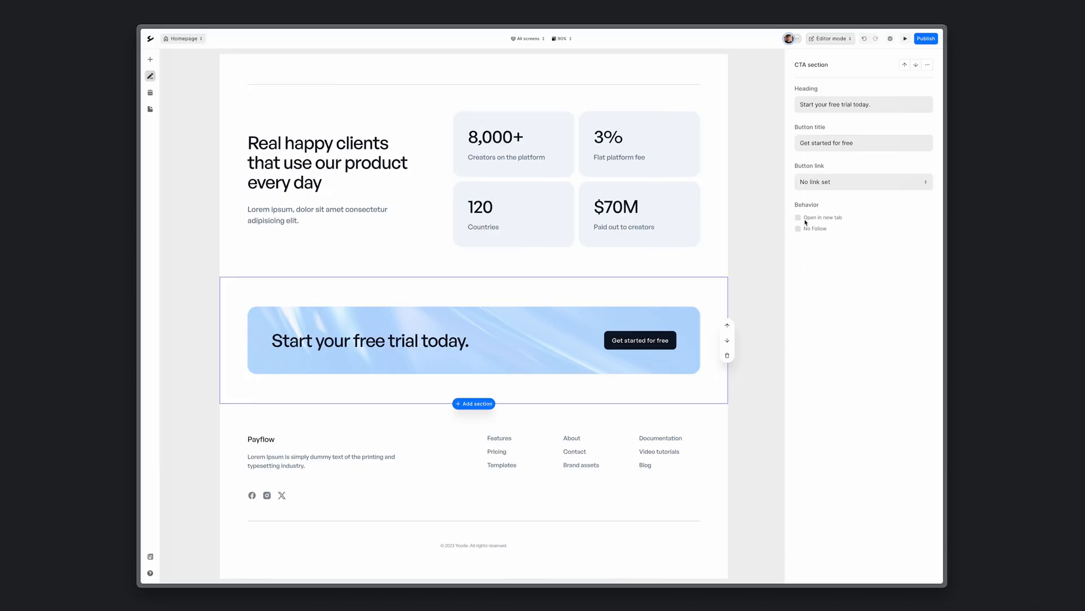
mouse_move(857, 125)
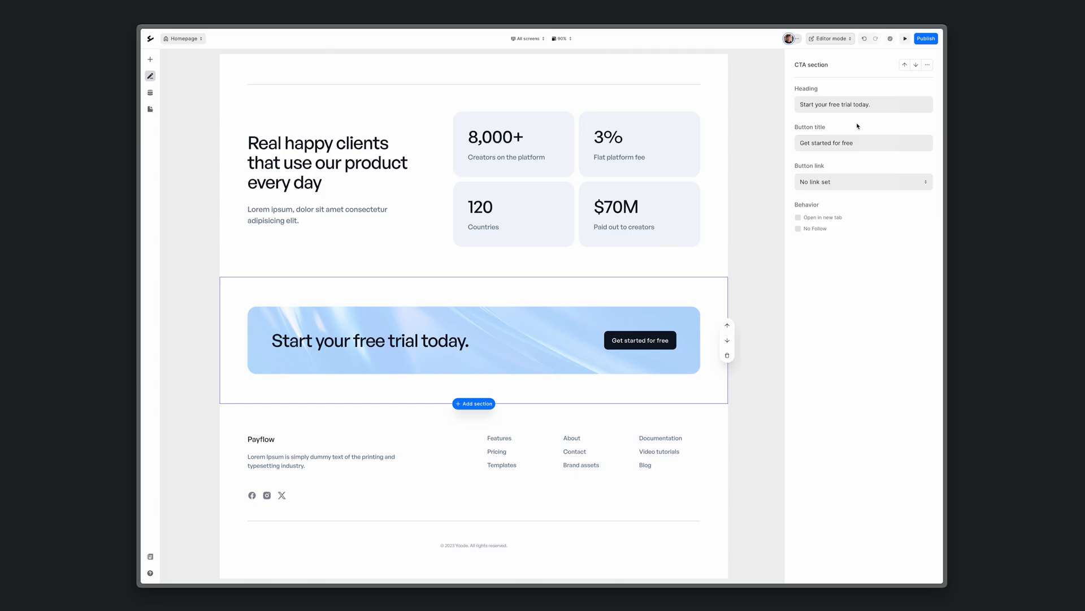